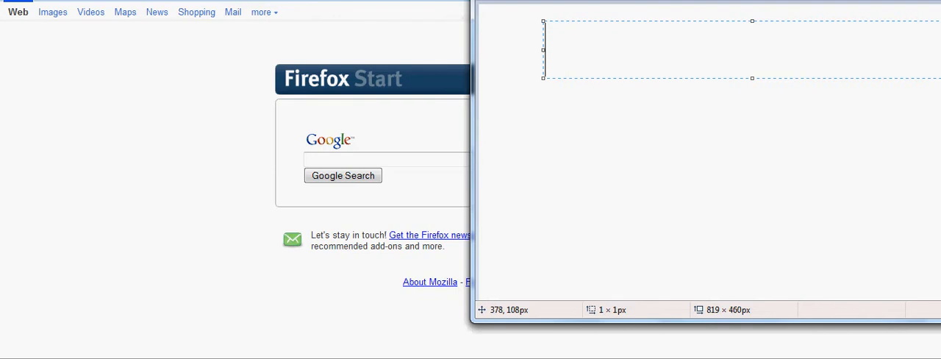
# Write the opening caption phrases IM GOIN O and SHO ALL in outlined lettering
pyautogui.write('IM GOIN G T')
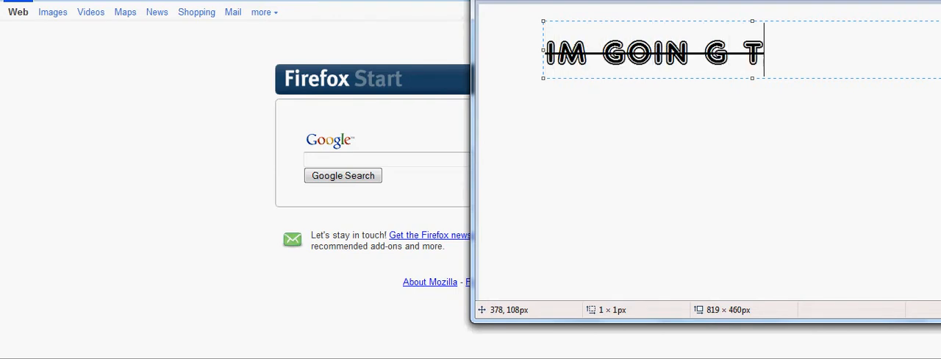
pyautogui.write('O')
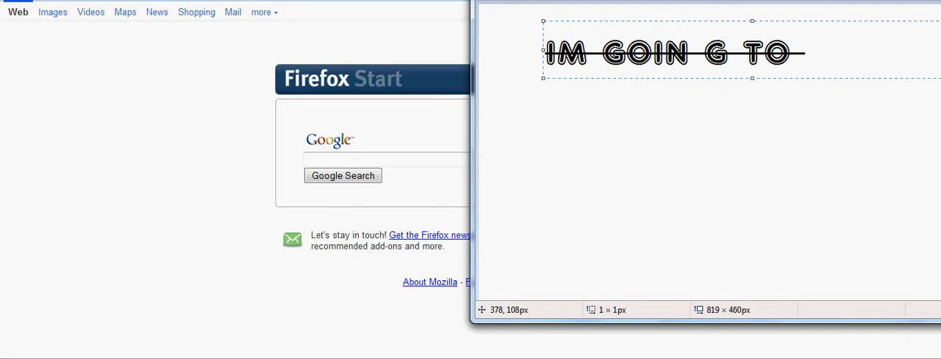
pyautogui.click(806, 51)
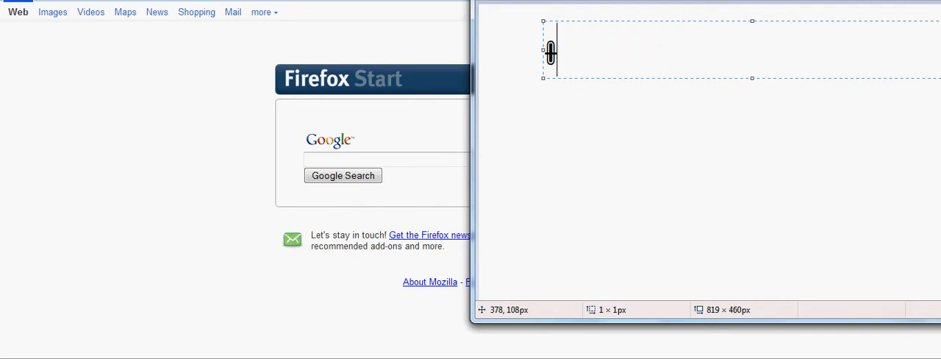
pyautogui.write('SHOW U')
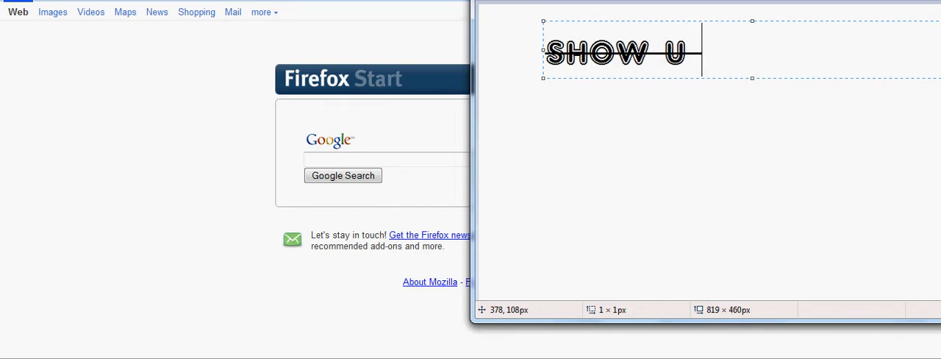
pyautogui.write('ALL')
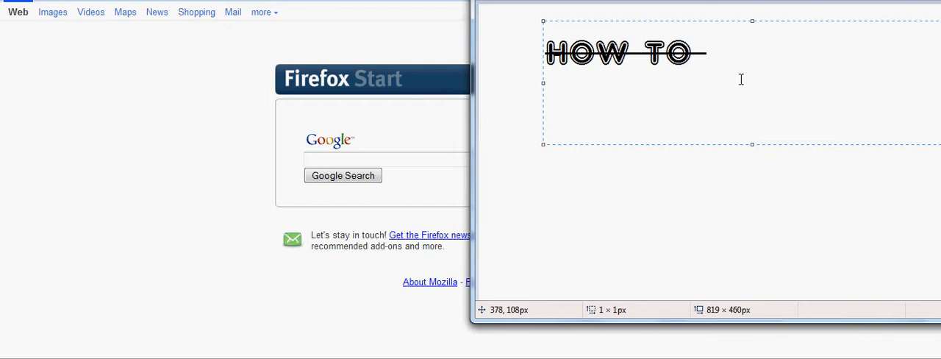
# Write the caption HOW TO GET A BACKROUND in outlined lettering
pyautogui.write('GET A')
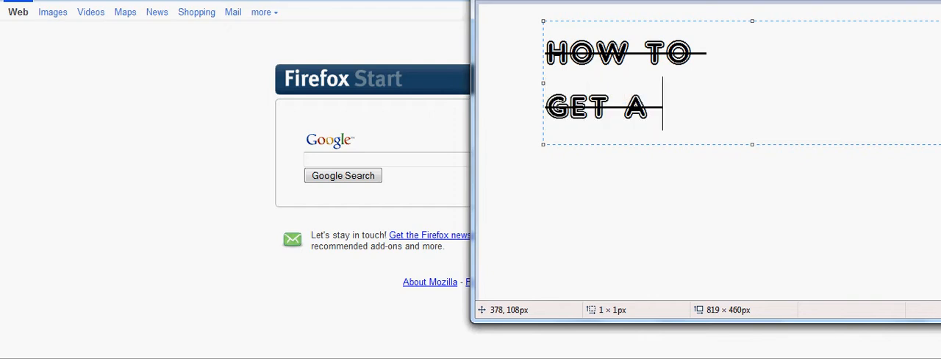
pyautogui.write('BAC')
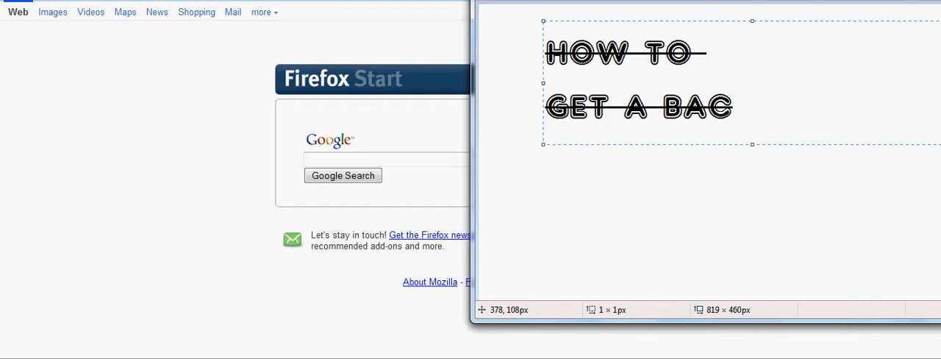
pyautogui.write('KROUN')
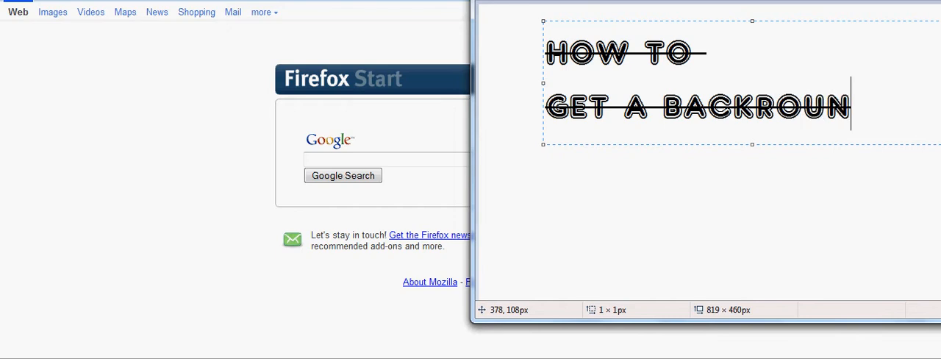
pyautogui.write('D')
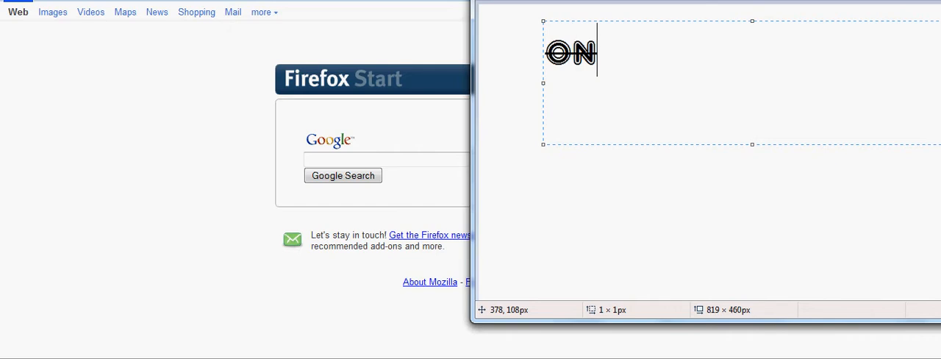
# Write the caption ON UR YOUTUBE CHANNEL in outlined lettering
pyautogui.write('UR')
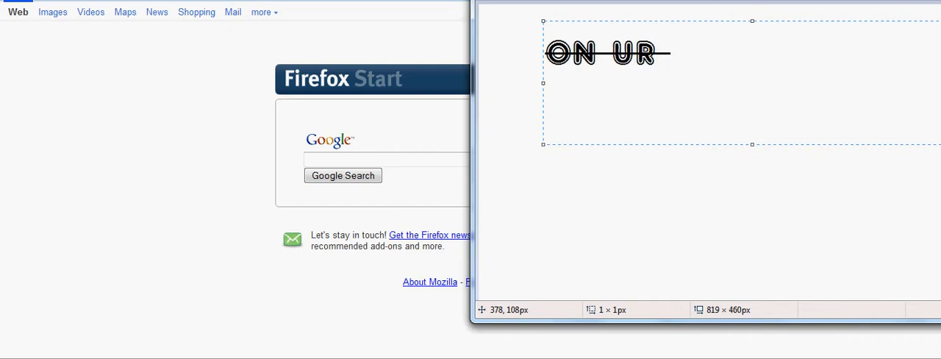
pyautogui.write('YOUT')
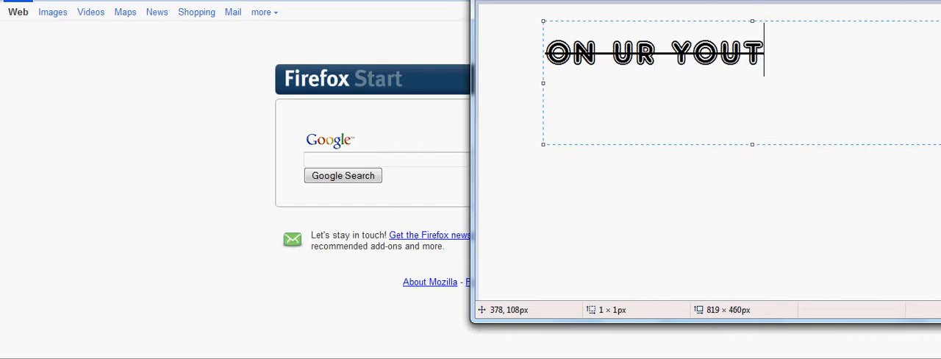
pyautogui.write('UBE C')
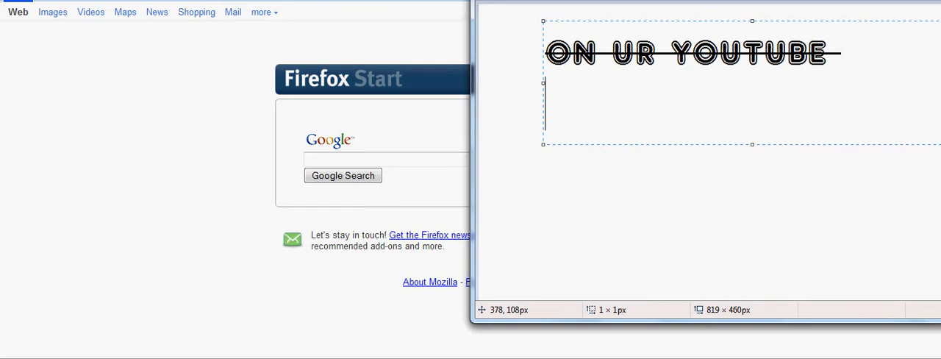
pyautogui.write('CHANNEL')
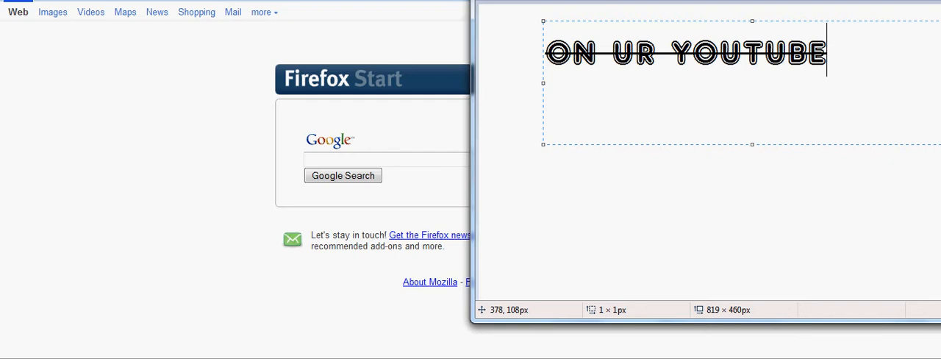
# Clear the previous caption and write TAKE A LOOK in outlined letters
pyautogui.press('ctrl+a')
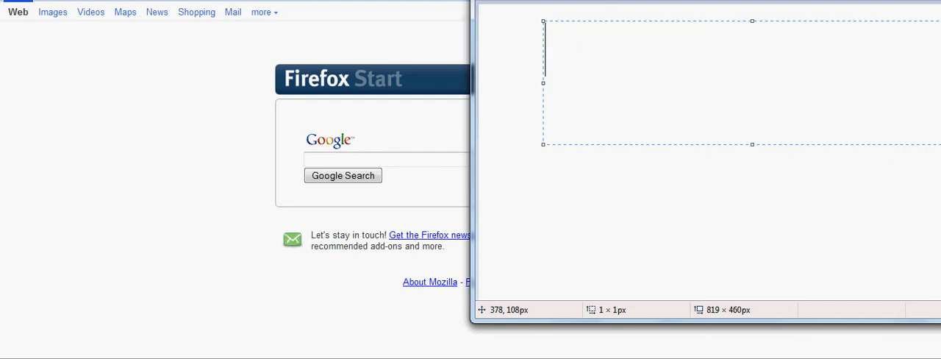
pyautogui.write('TAKE')
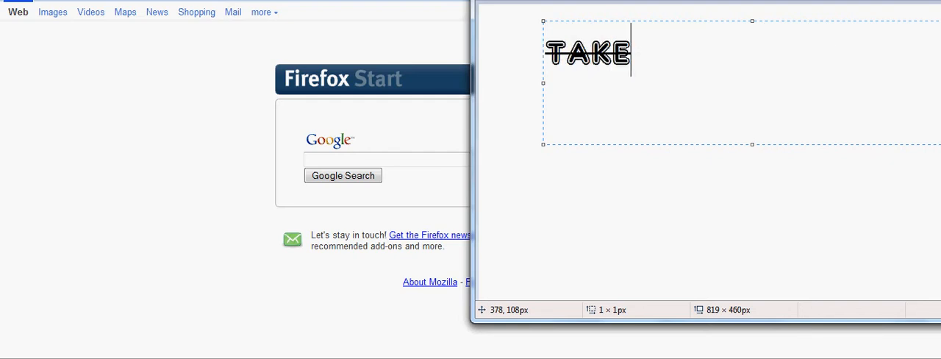
pyautogui.write('A LOOK')
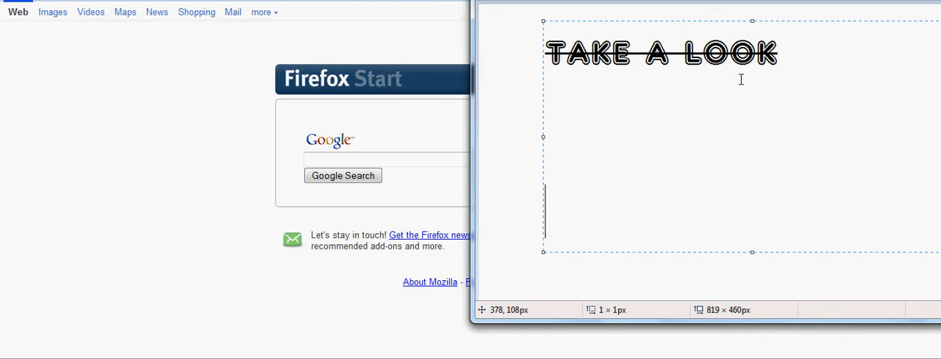
pyautogui.moveTo(799, 89)
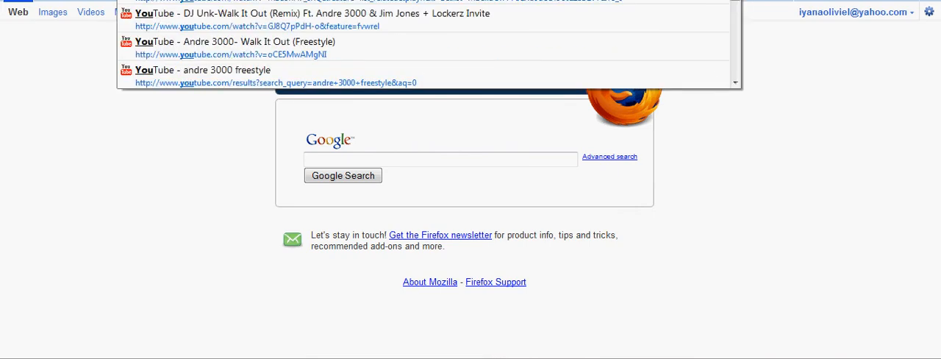
# Go to YouTube and open the signed-in account's own channel page
pyautogui.click(441, 158)
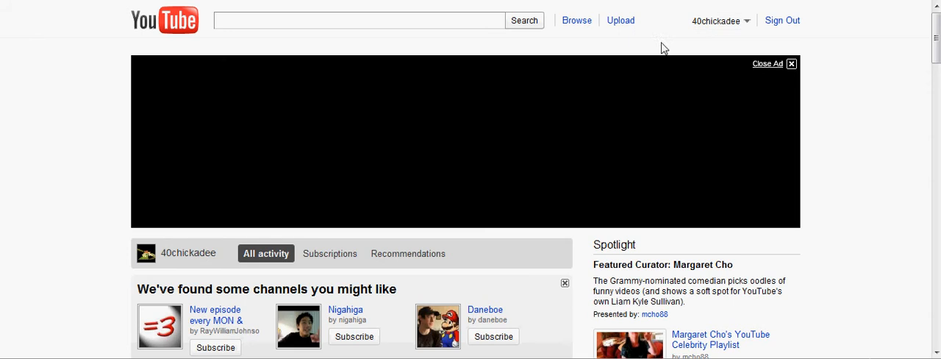
pyautogui.click(791, 63)
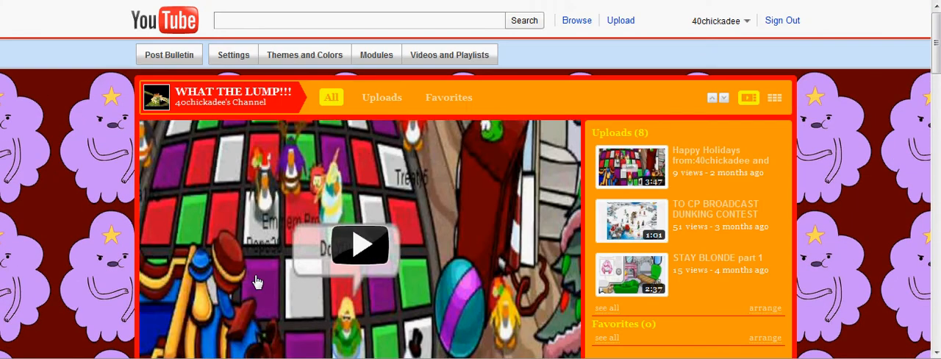
pyautogui.moveTo(311, 86)
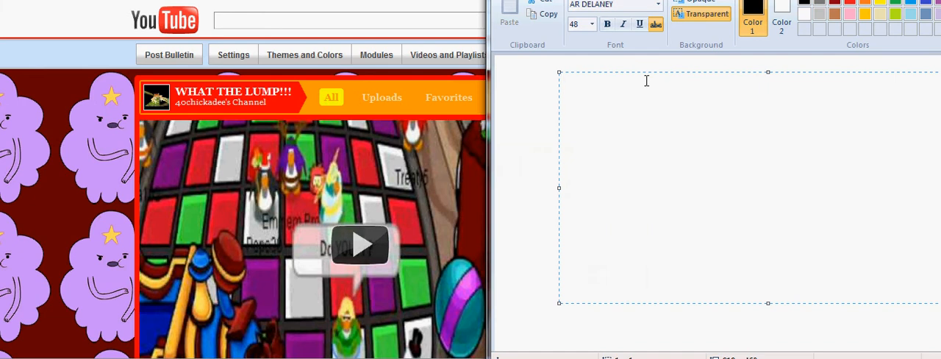
# Write the caption FIRST CLICK in outlined letters in the Paint text box
pyautogui.write('FIRST')
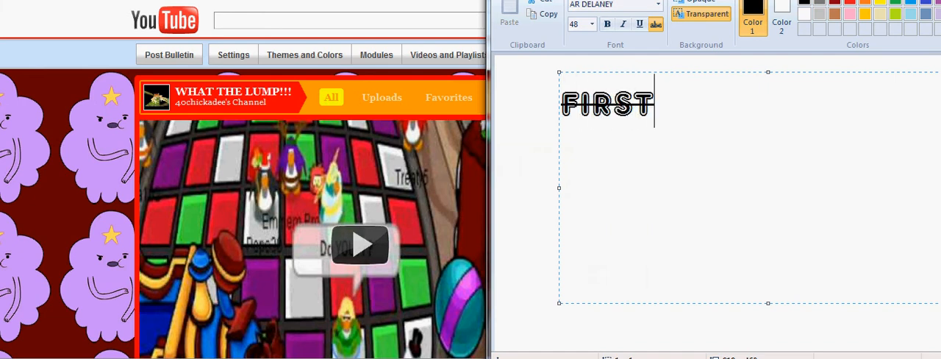
pyautogui.write('CLICK')
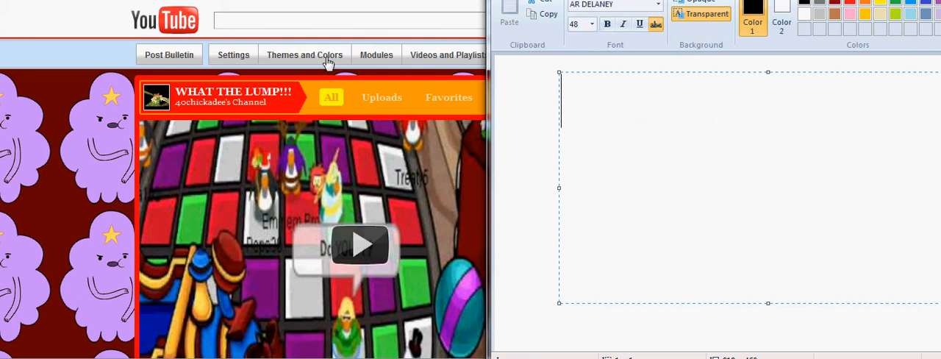
pyautogui.moveTo(296, 51)
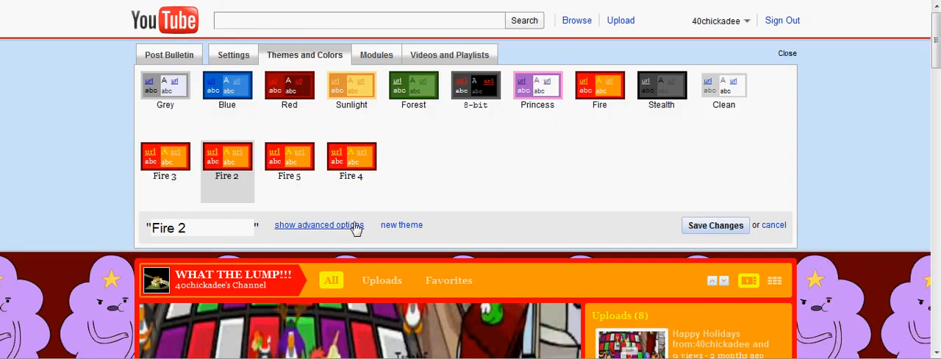
pyautogui.moveTo(312, 240)
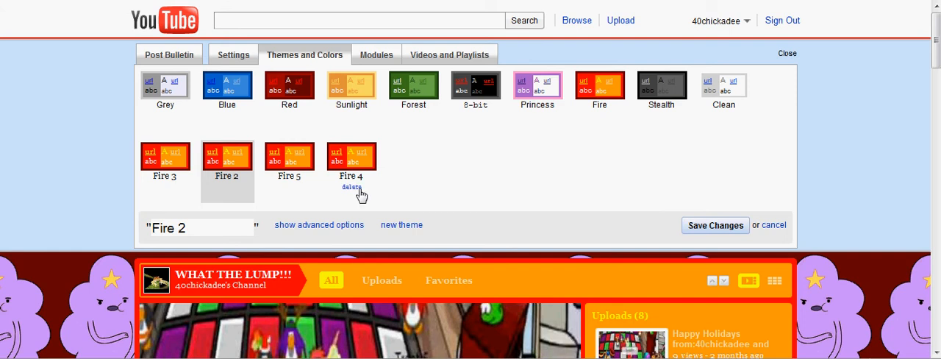
# Reveal the advanced theme options and bring the Background Image setting into view
pyautogui.click(319, 224)
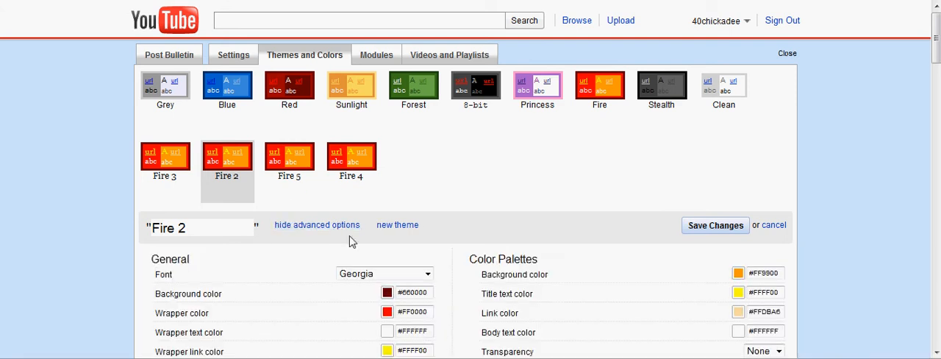
pyautogui.scroll(-3)
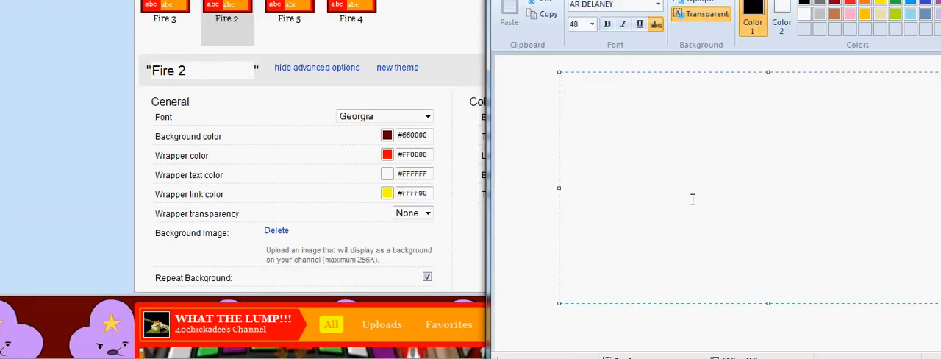
# Write the caption THEN CLICK BROWSE in outlined letters
pyautogui.write('THEN CL')
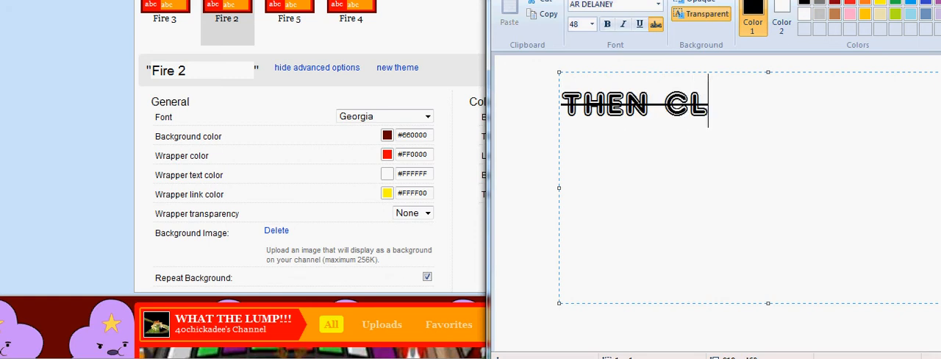
pyautogui.write('ICK B')
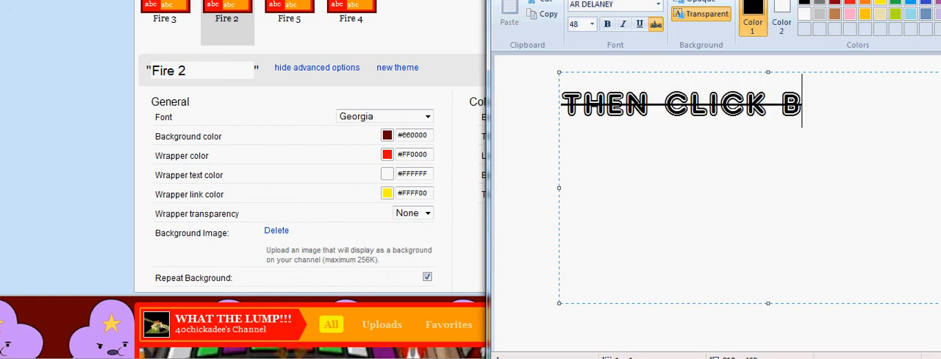
pyautogui.write('ROW')
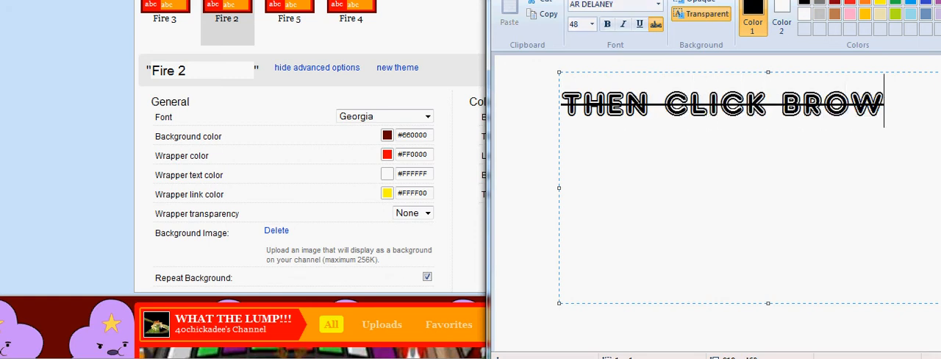
pyautogui.write('SE')
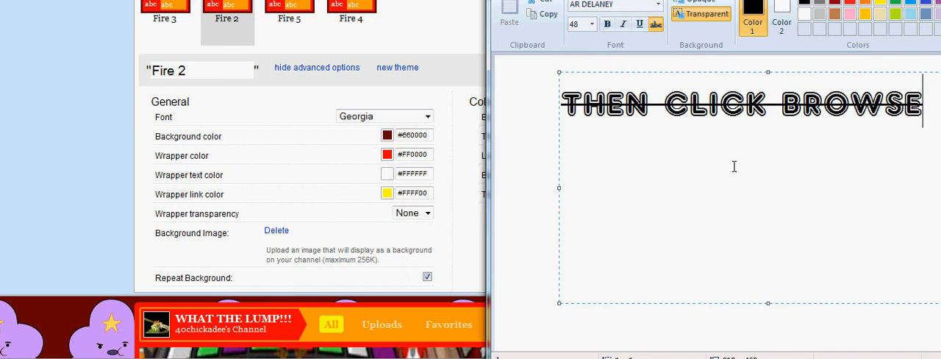
pyautogui.moveTo(842, 247)
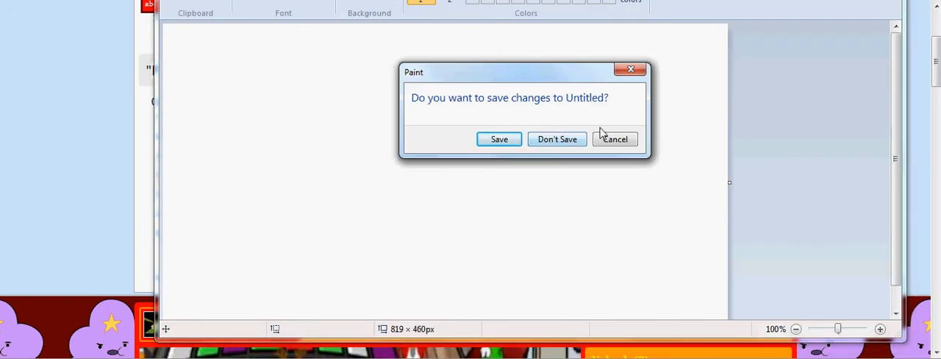
# Discard the unsaved caption drawing with Don't Save
pyautogui.click(555, 138)
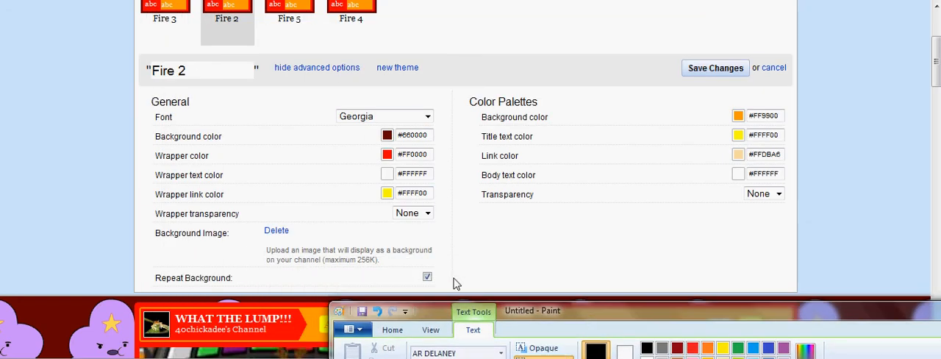
pyautogui.moveTo(276, 229)
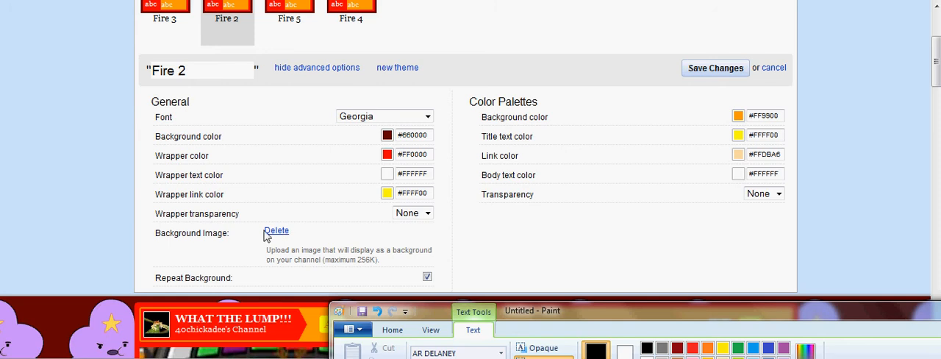
# Delete the current channel background image and start browsing for a new one
pyautogui.click(277, 229)
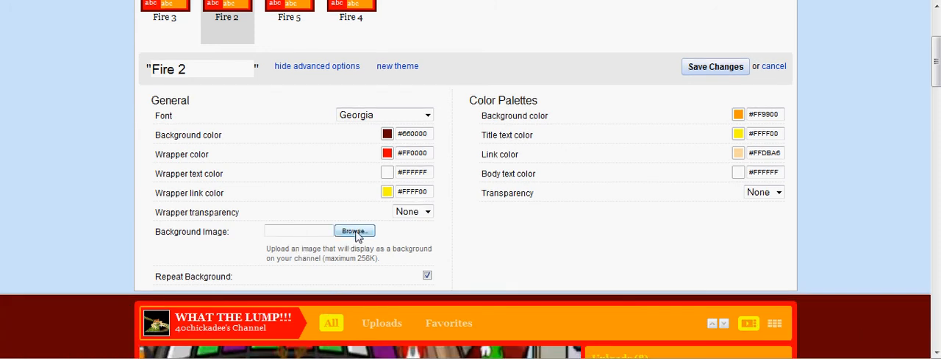
pyautogui.click(354, 231)
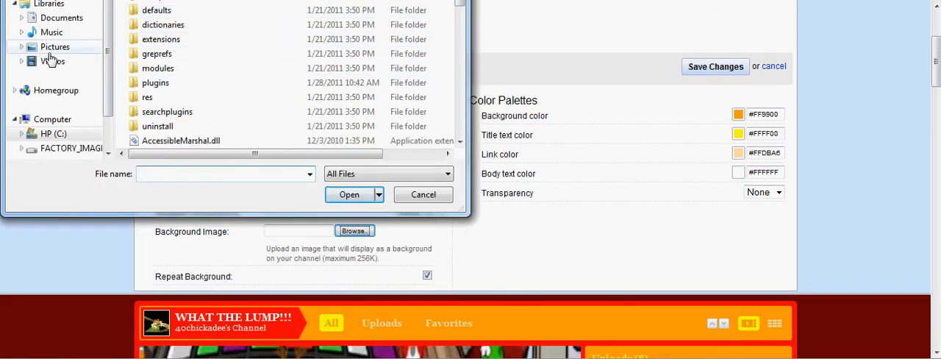
# Select the scribble image from the Pictures library and upload it as the background
pyautogui.click(54, 47)
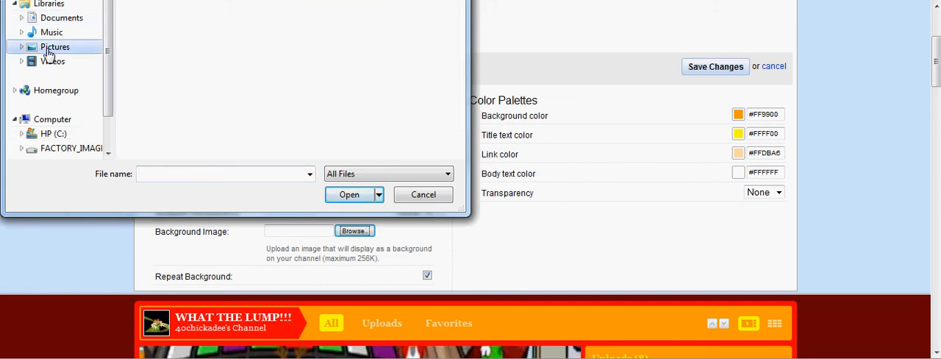
pyautogui.click(56, 47)
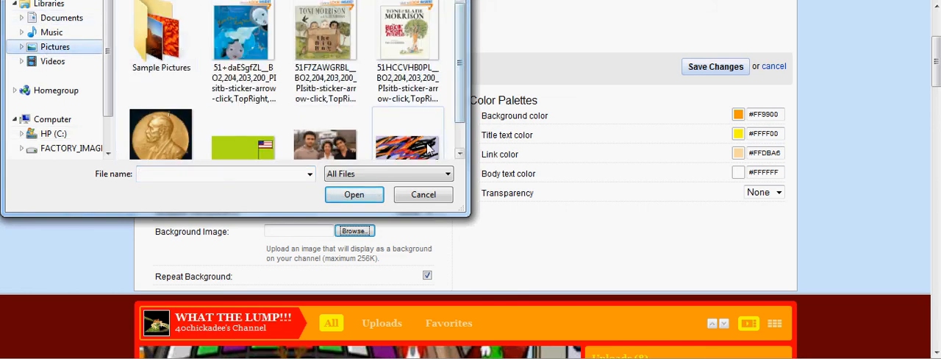
pyautogui.click(408, 117)
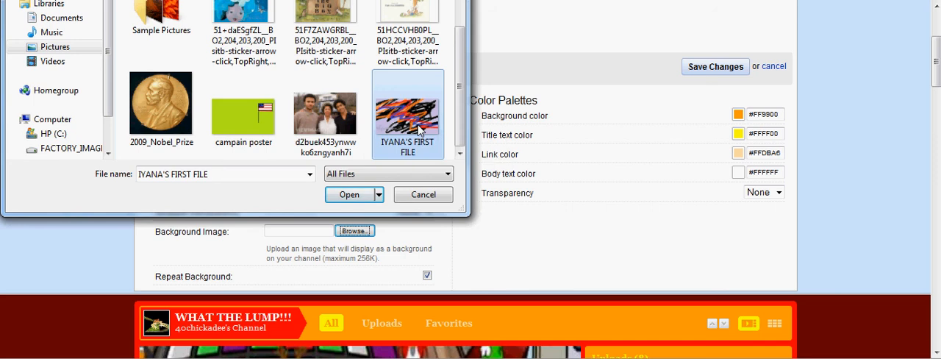
pyautogui.click(350, 194)
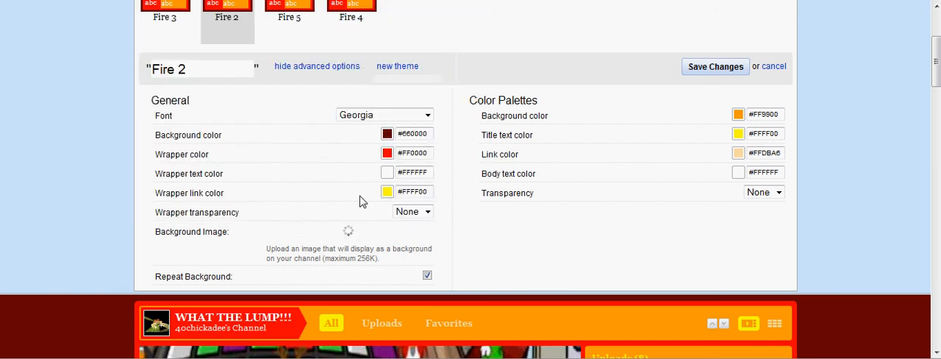
pyautogui.moveTo(375, 232)
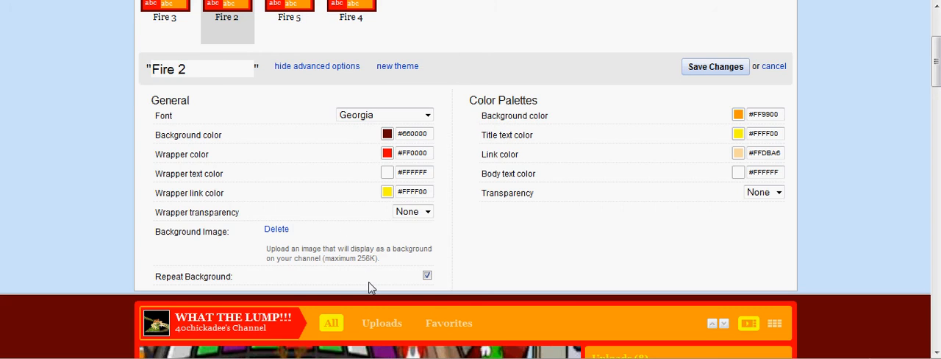
# Save the theme changes and view the channel page with the scribble background
pyautogui.click(426, 275)
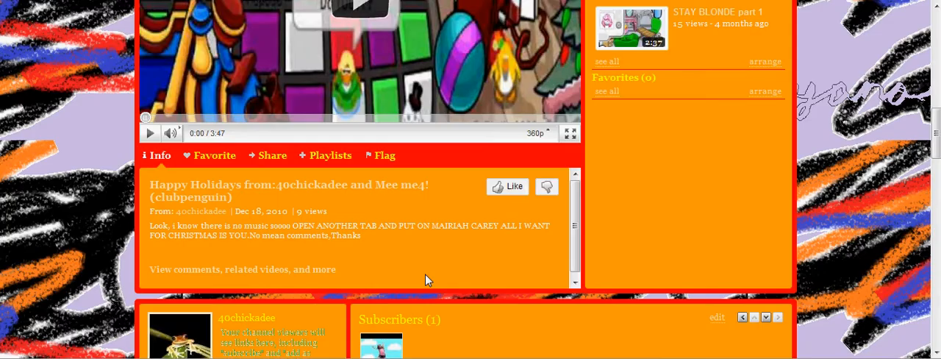
pyautogui.scroll(-3)
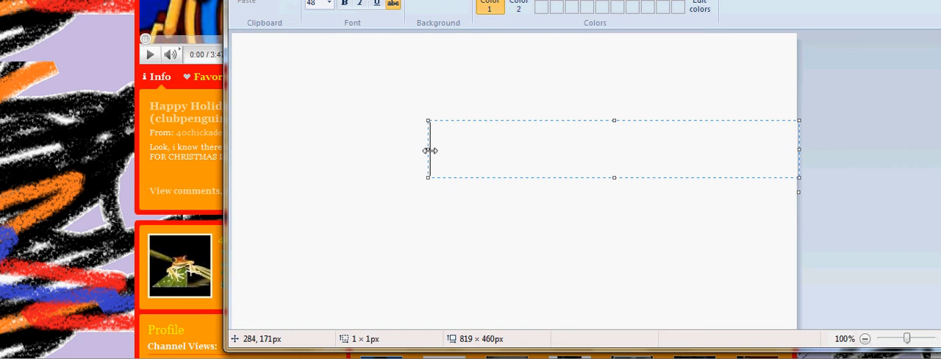
# Write the caption THERE U G A BACKROUND IMA in outlined lettering
pyautogui.write('THE')
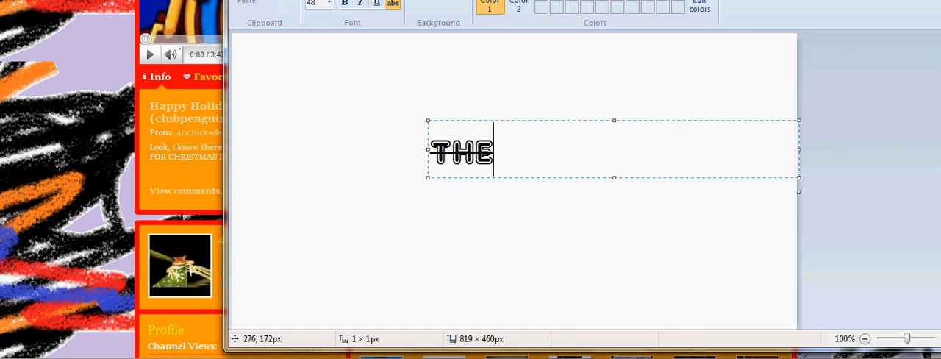
pyautogui.write('RE U G')
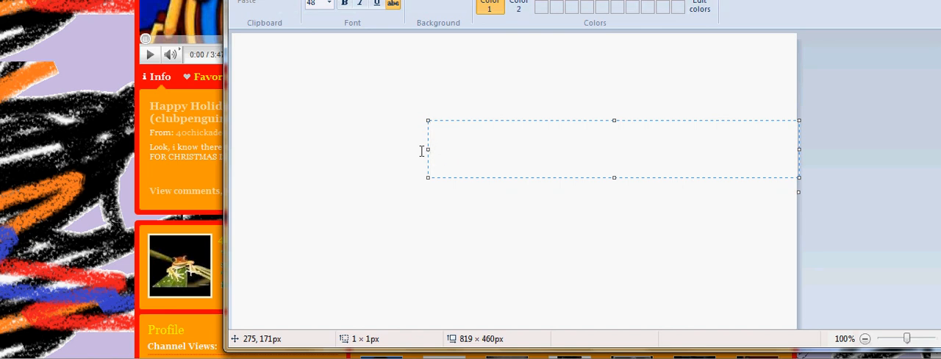
pyautogui.write('A BACK')
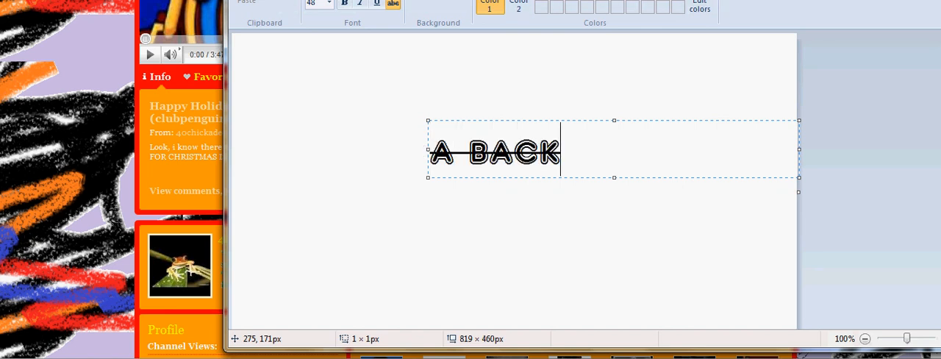
pyautogui.write('ROUND')
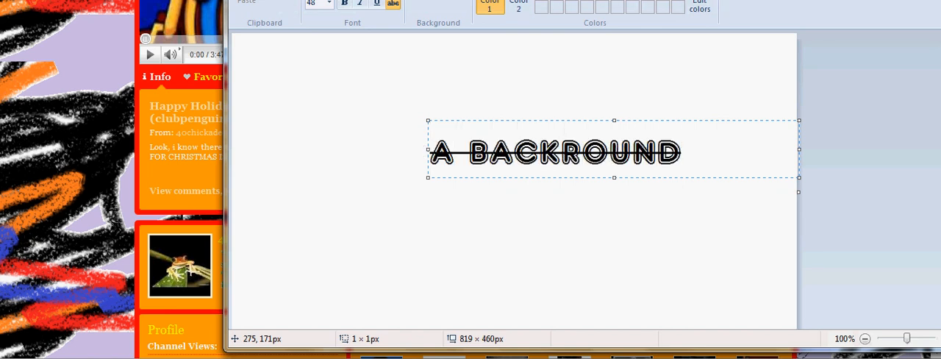
pyautogui.write('IMA')
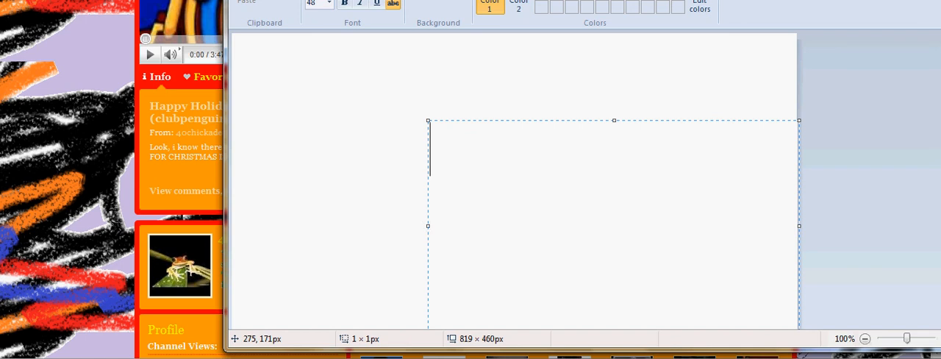
# Write the caption IF U DONT HAVE ANY PICS ON UR in outlined lettering
pyautogui.write('IF U')
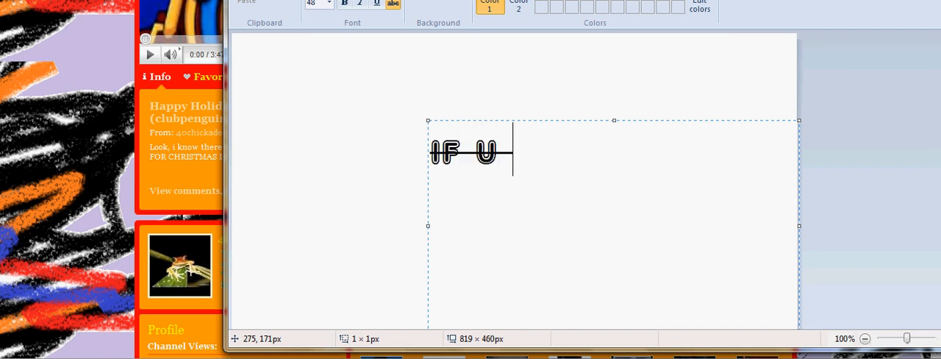
pyautogui.write('DONT')
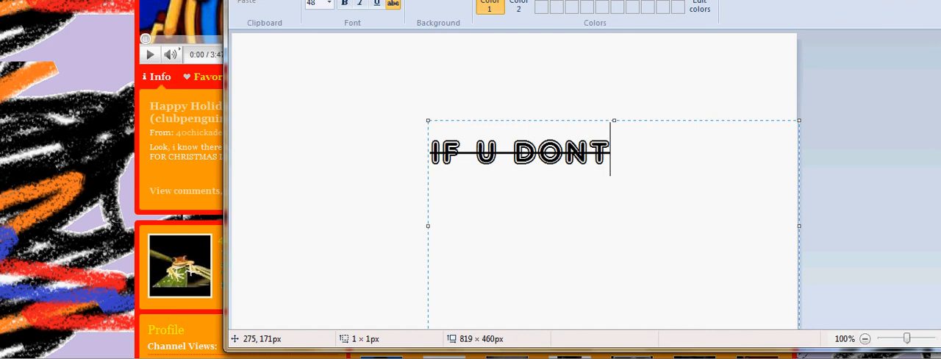
pyautogui.write('HAVE ANY')
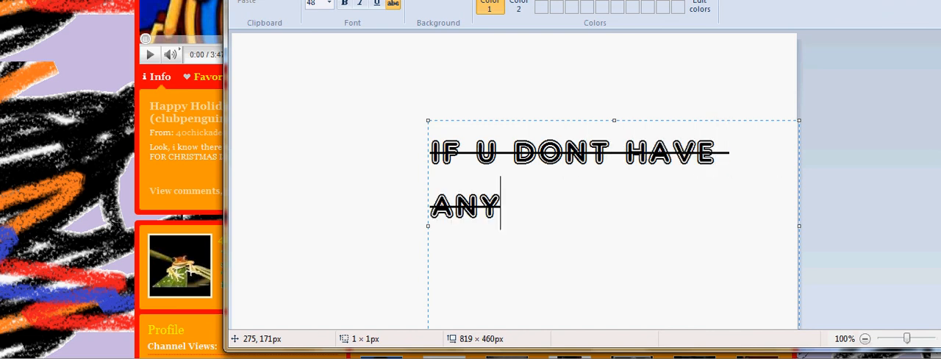
pyautogui.write('PI')
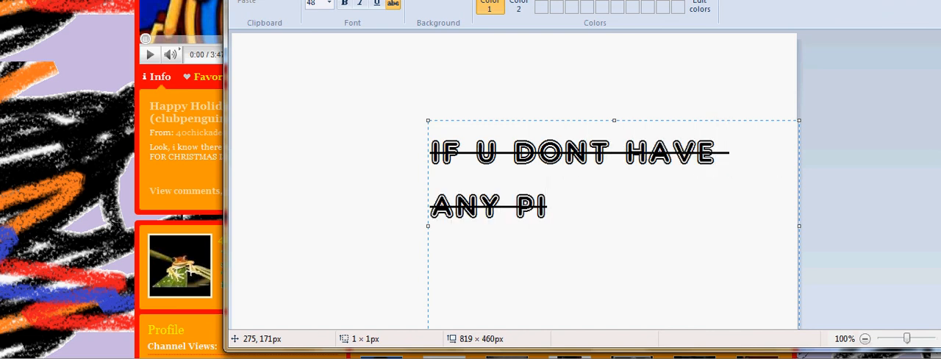
pyautogui.write('CS O')
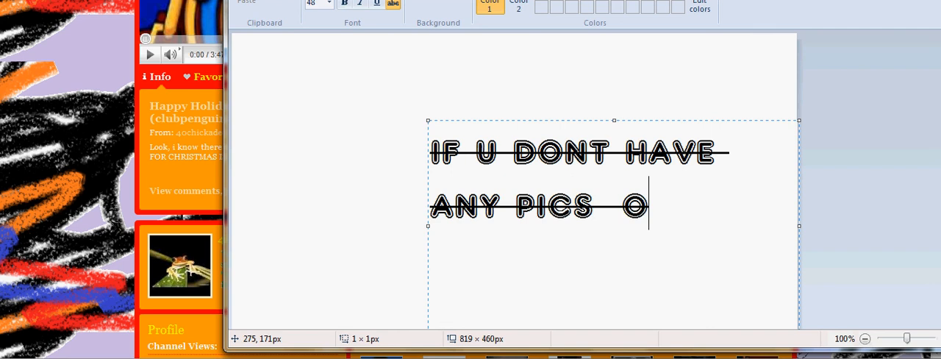
pyautogui.write('N UR')
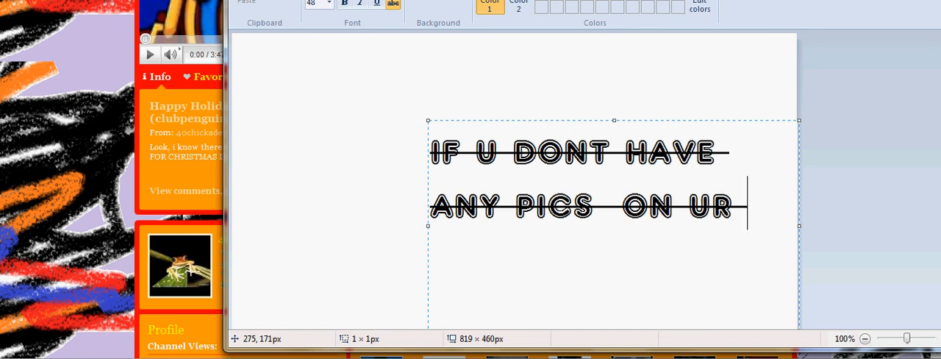
# Finish the caption COMPUTER THEN I WILL MAKE ANOTHER VID ABOUT IT
pyautogui.write('COMP')
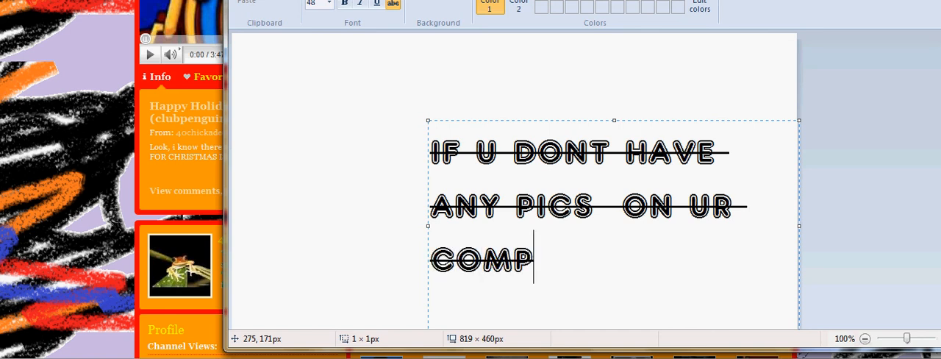
pyautogui.write('UTER T')
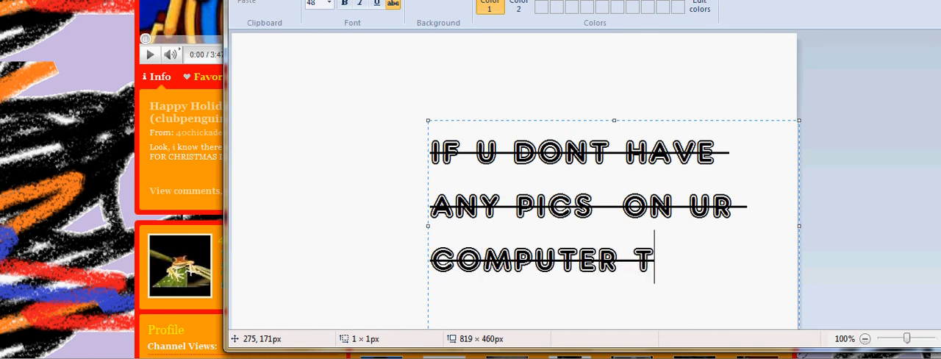
pyautogui.write('HEN I')
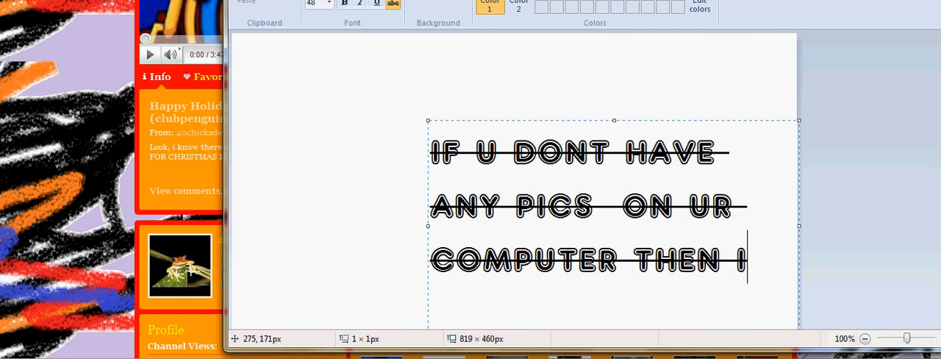
pyautogui.write('WILL')
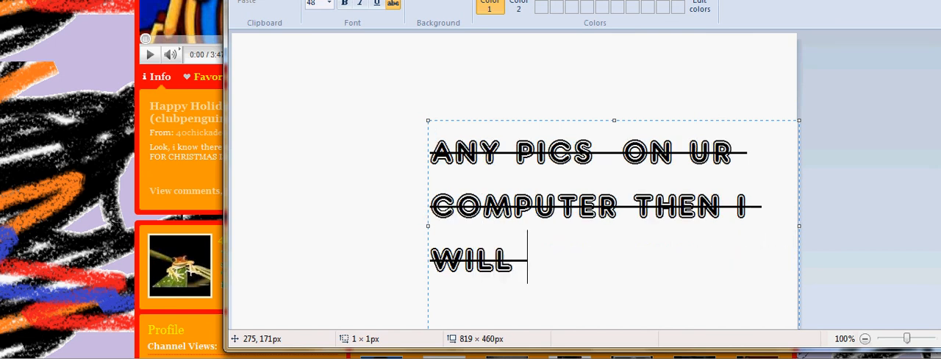
pyautogui.write('MAKE AN')
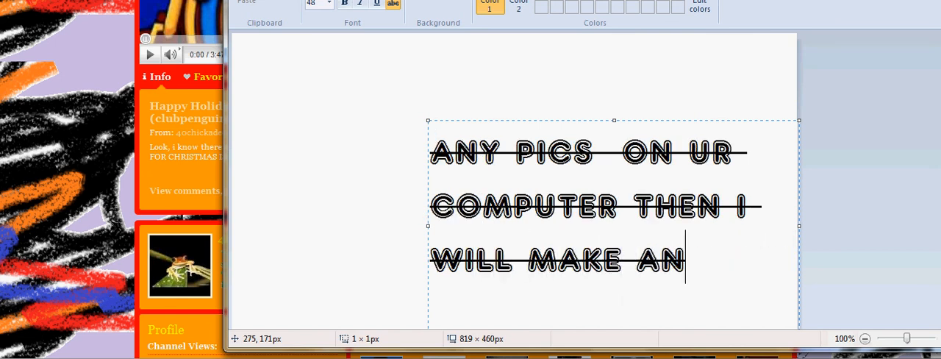
pyautogui.write('NO')
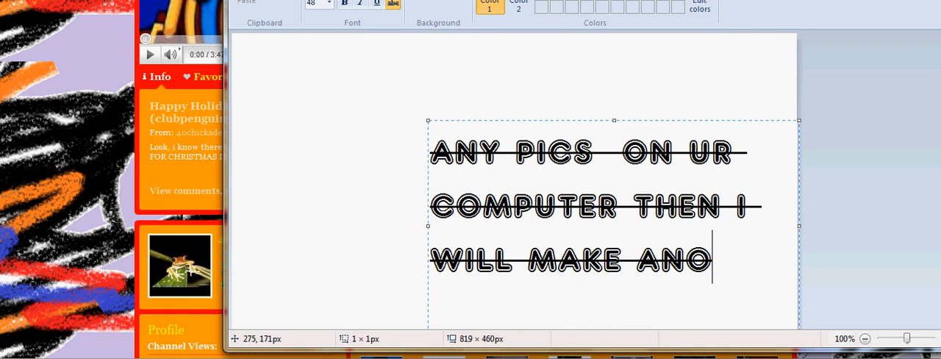
pyautogui.write('THER VID ABO')
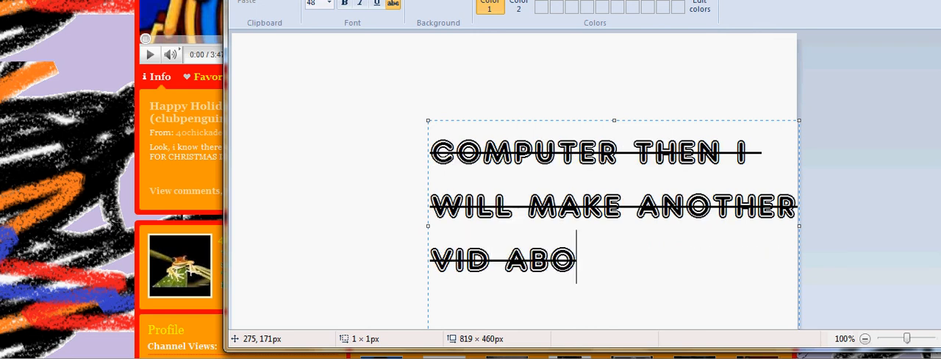
pyautogui.write('UT IT')
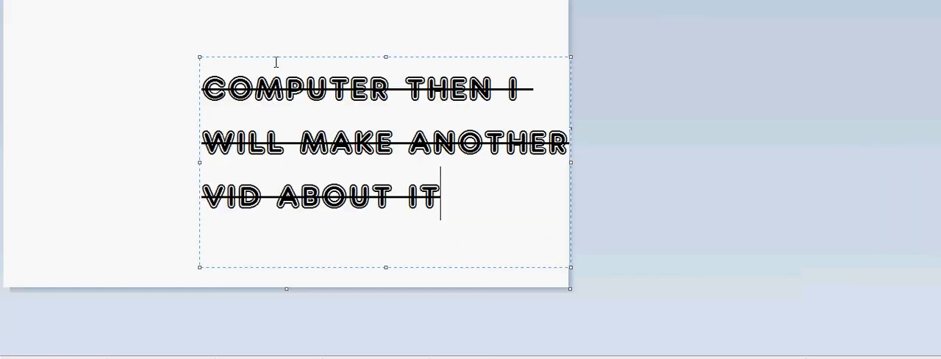
pyautogui.moveTo(53, 141)
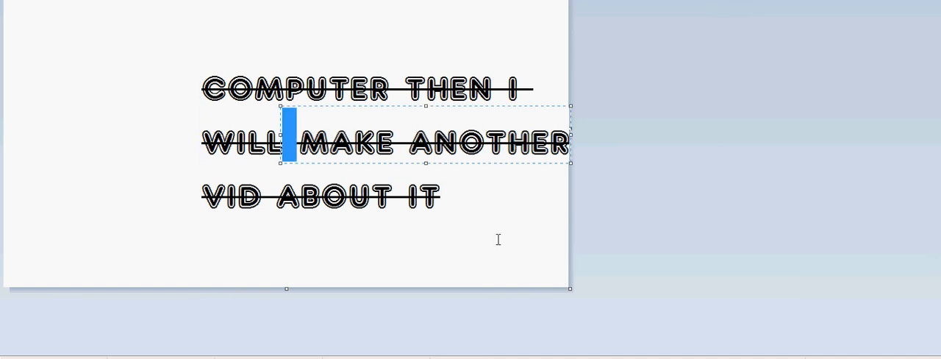
# Commit the caption ending "VID ABOUT IT" onto the canvas
pyautogui.click(497, 238)
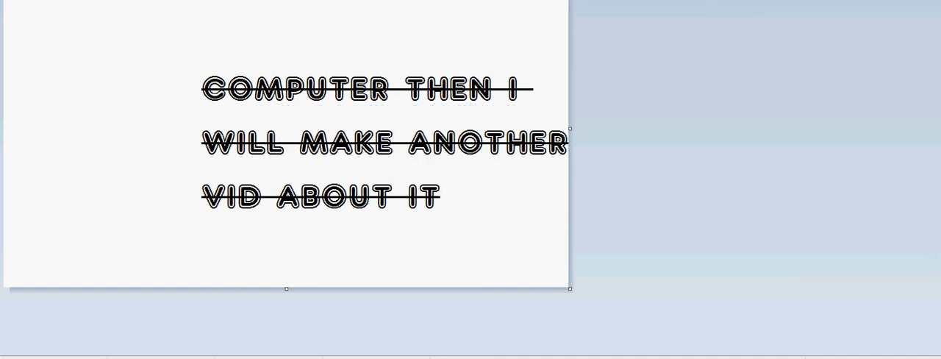